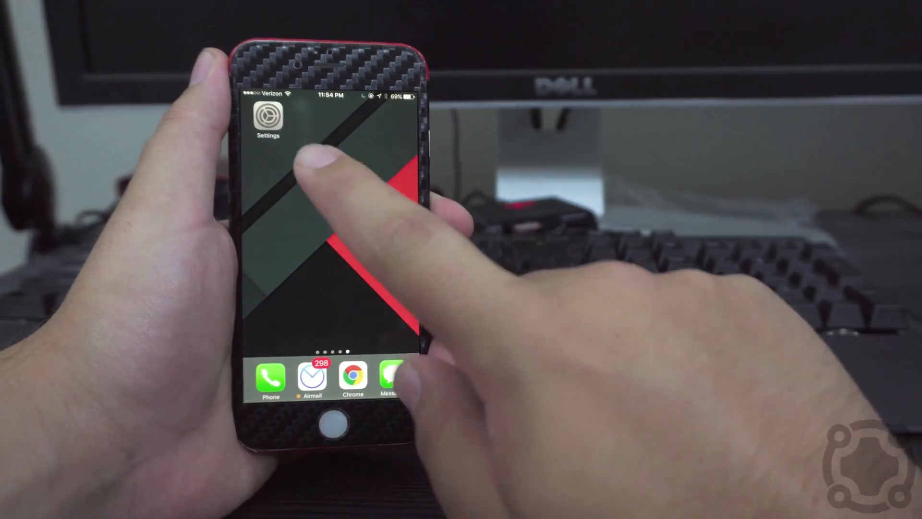
Launch Settings and scroll down toward iCloud to reach the Find My iPhone page.
{"action": "left_click", "coordinate": [268, 116]}
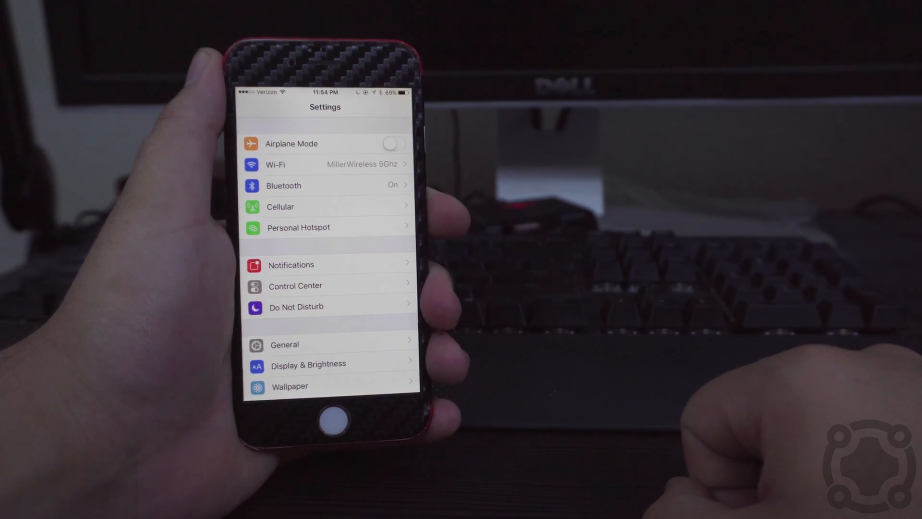
{"action": "scroll", "scroll_direction": "down", "scroll_amount": 3}
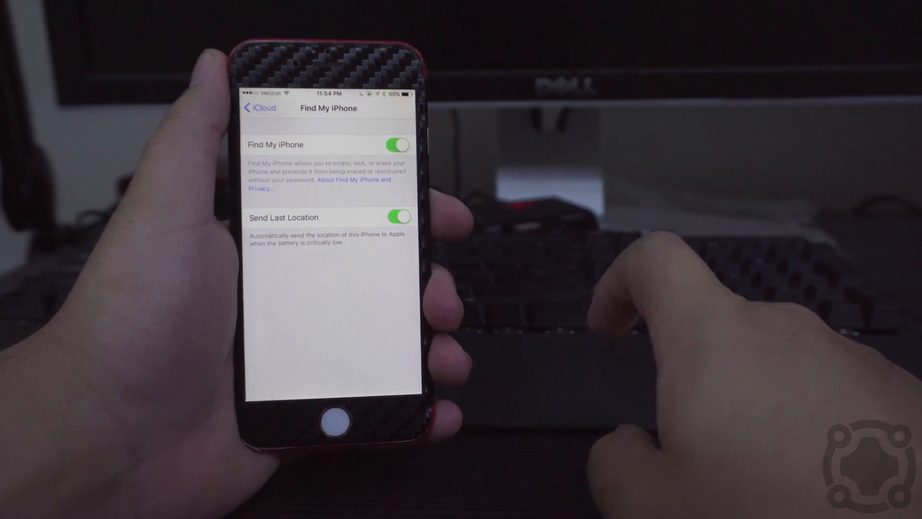
Switch Find My iPhone off, confirming with the Apple ID password.
{"action": "left_click", "coordinate": [396, 145]}
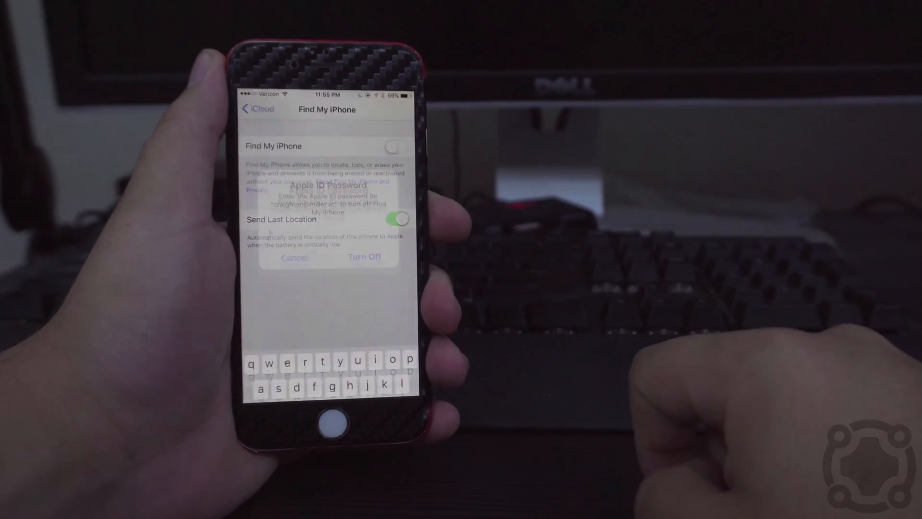
{"action": "left_click", "coordinate": [364, 257]}
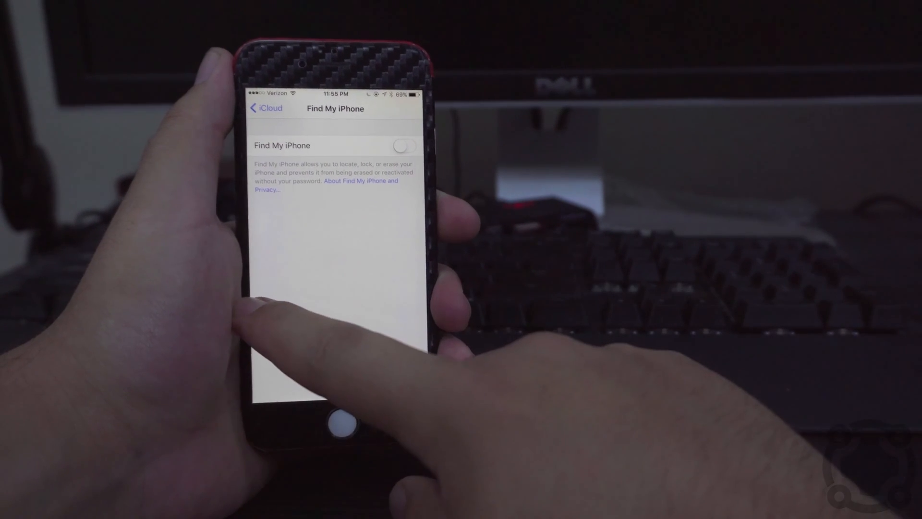
Navigate back to the main list and into General, scrolled down to Reset.
{"action": "left_click", "coordinate": [266, 108]}
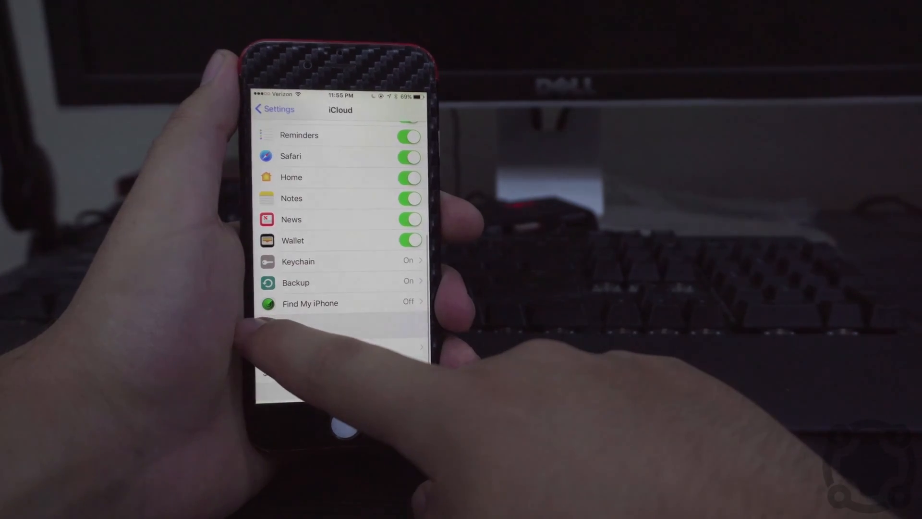
{"action": "left_click", "coordinate": [274, 109]}
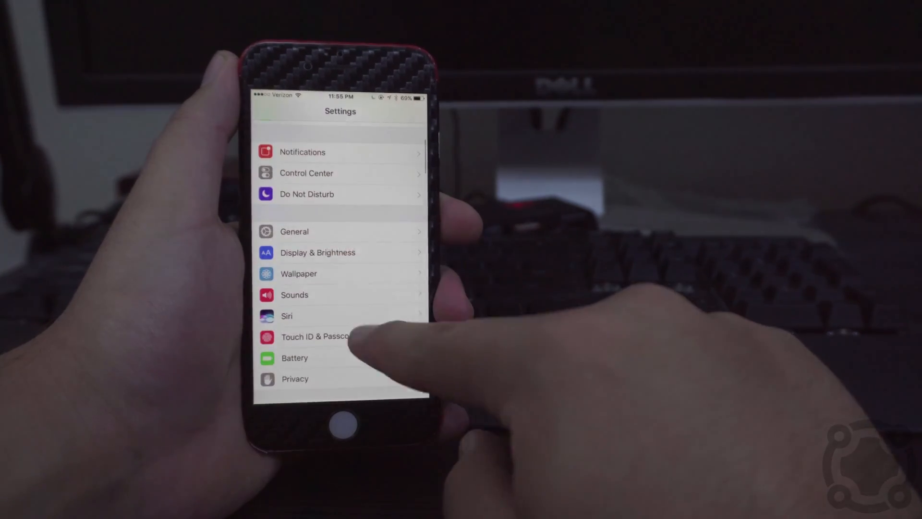
{"action": "left_click", "coordinate": [294, 231]}
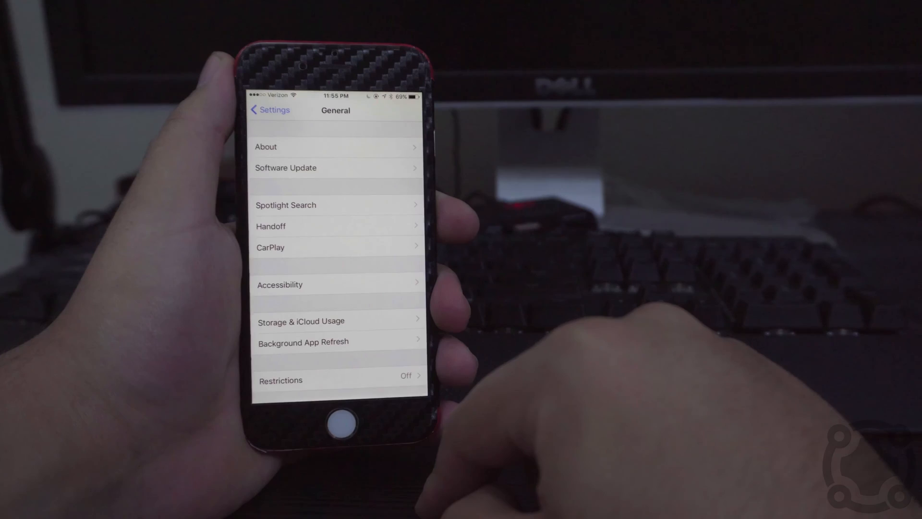
{"action": "scroll", "scroll_direction": "down", "scroll_amount": 3}
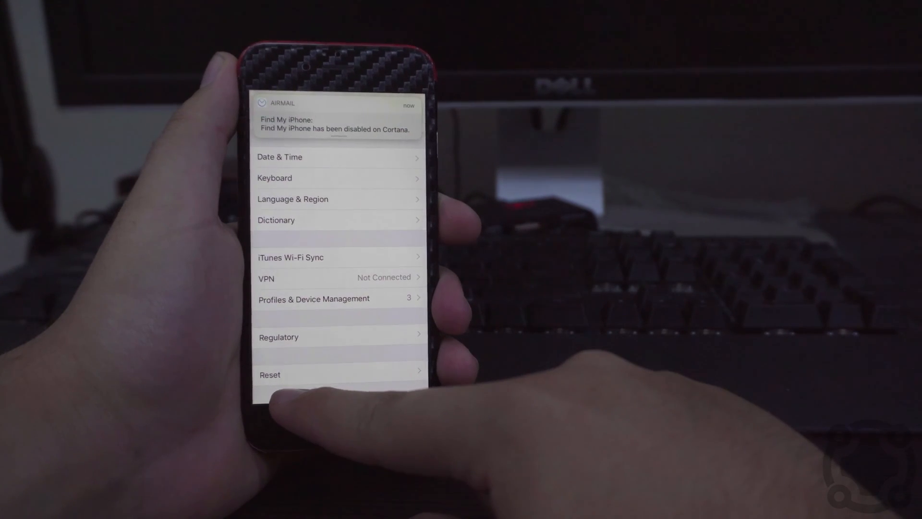
Choose Erase All Content and Settings from the Reset options, bringing up the passcode prompt.
{"action": "left_click", "coordinate": [270, 375]}
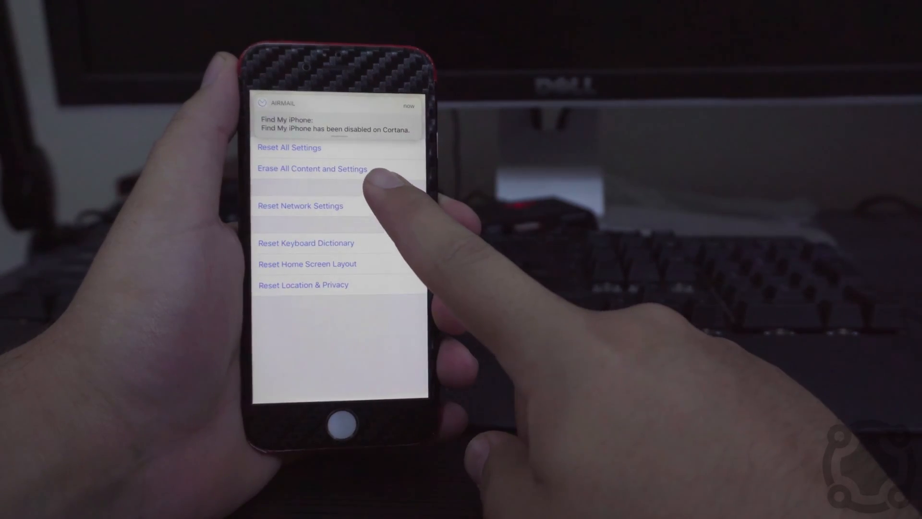
{"action": "left_click", "coordinate": [311, 169]}
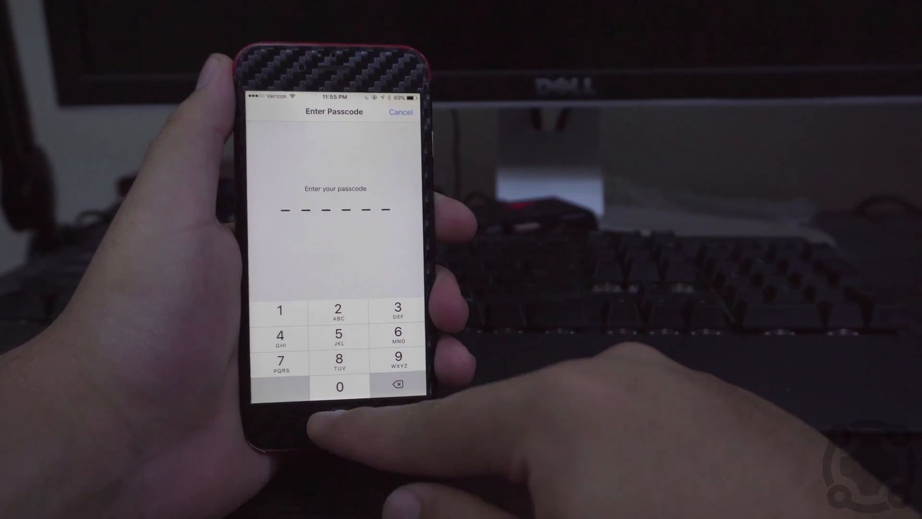
Enter the passcode, then cancel the Erase iPhone confirmation to keep the device intact.
{"action": "left_click", "coordinate": [339, 387]}
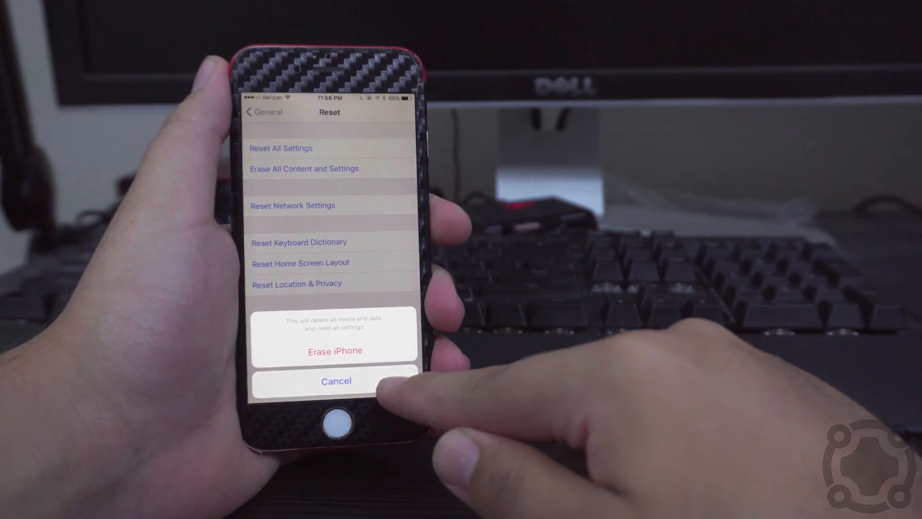
{"action": "left_click", "coordinate": [336, 381]}
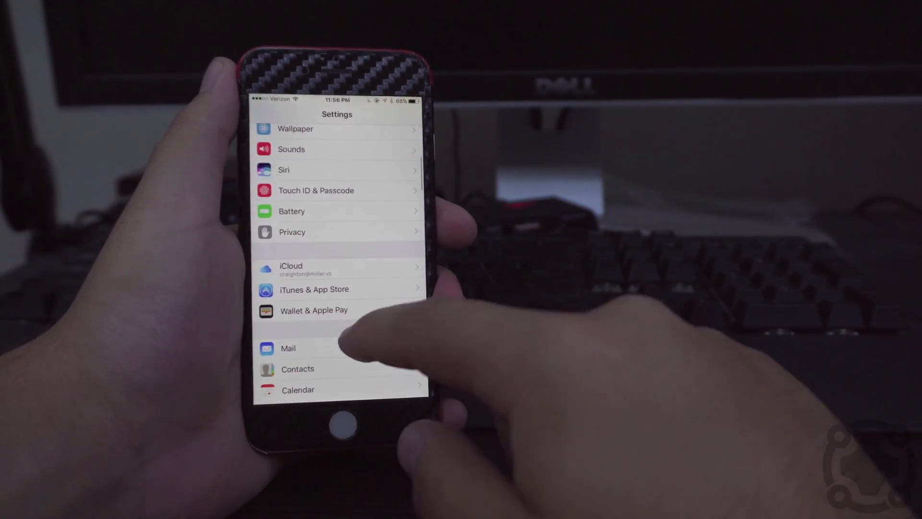
Check in iCloud that Find My iPhone reads Off, then return to the main list.
{"action": "scroll", "scroll_direction": "down", "scroll_amount": 3}
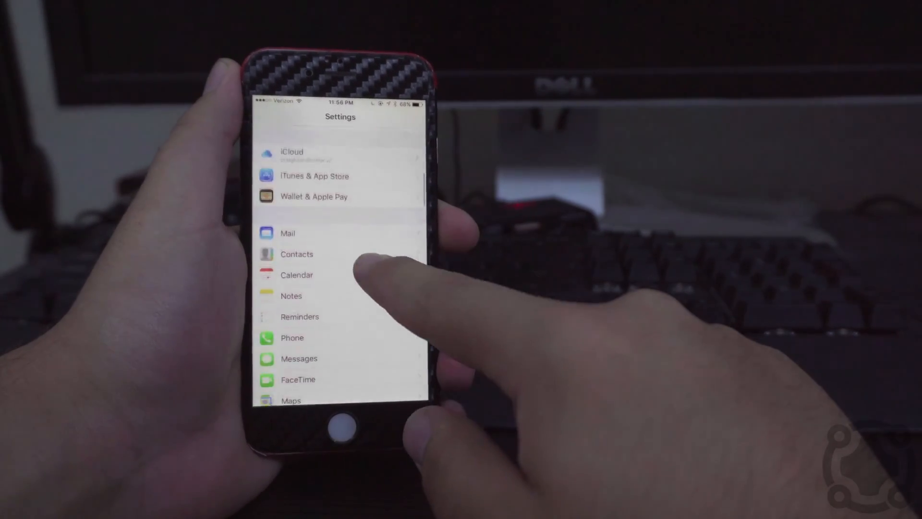
{"action": "left_click", "coordinate": [292, 153]}
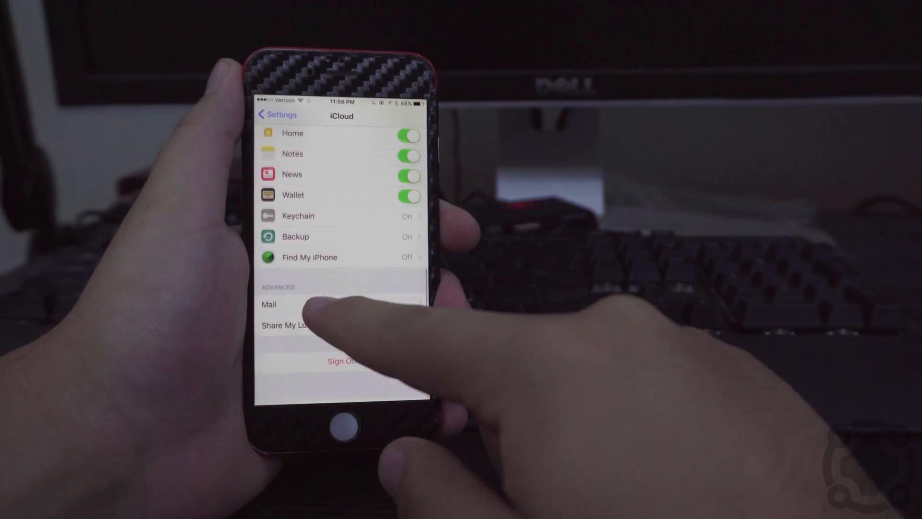
{"action": "left_click", "coordinate": [310, 258]}
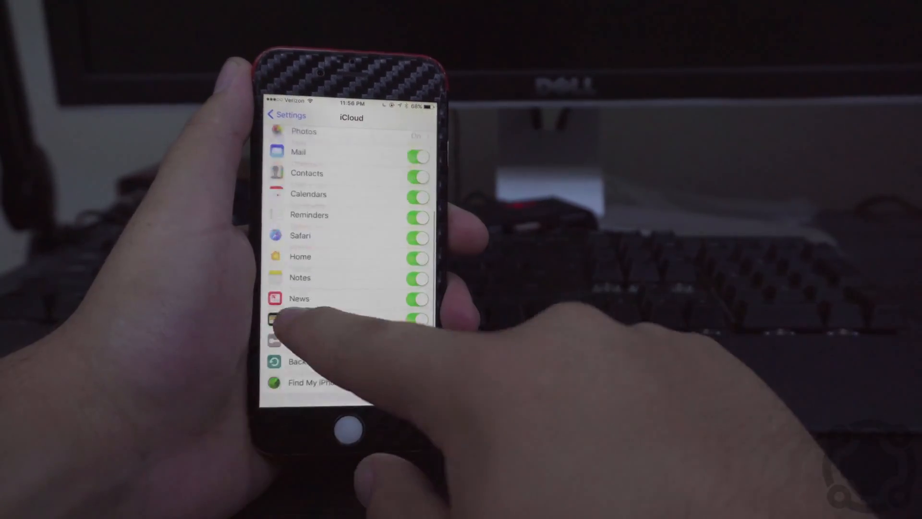
{"action": "left_click", "coordinate": [287, 114]}
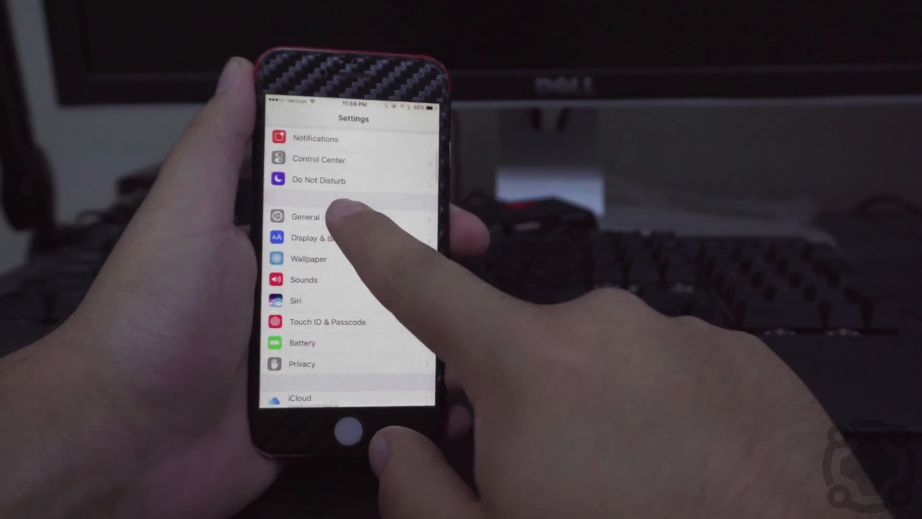
Go into General and bring up the Reset options again.
{"action": "left_click", "coordinate": [306, 216]}
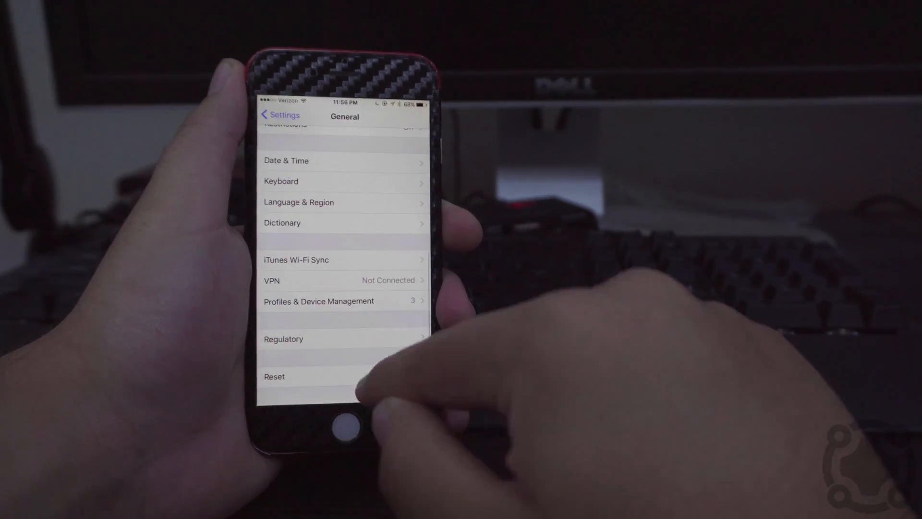
{"action": "left_click", "coordinate": [274, 377]}
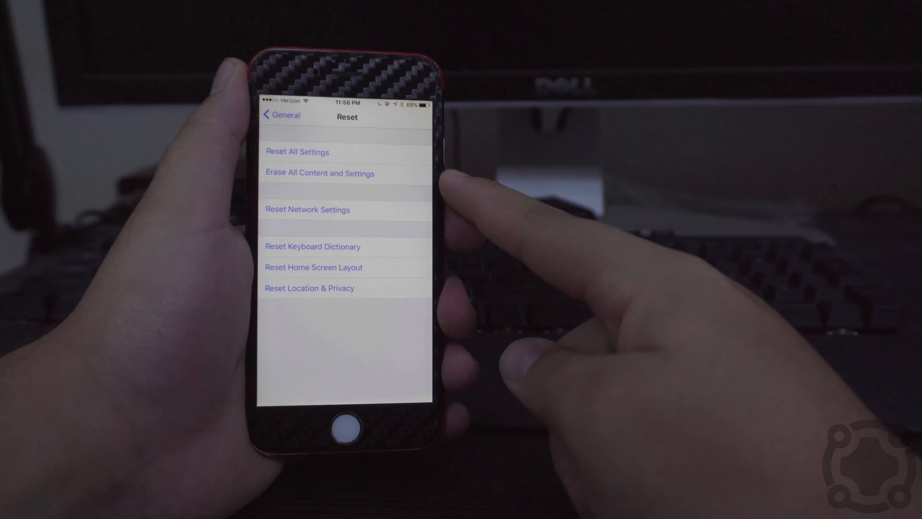